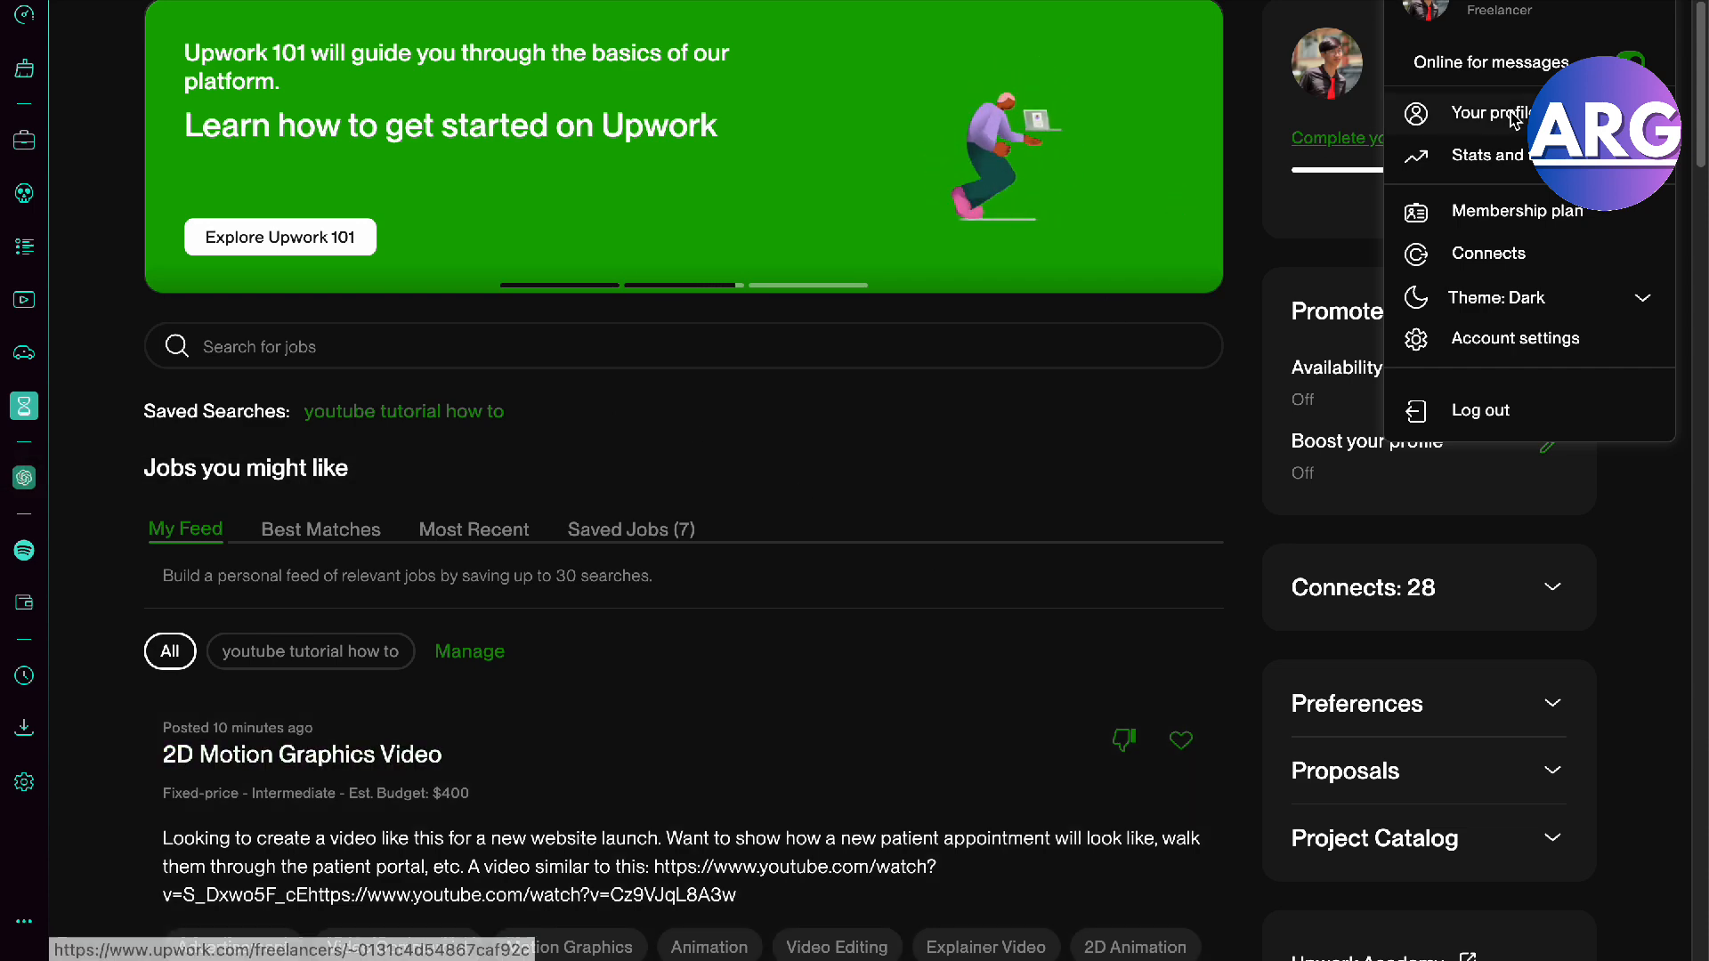
Go to your freelancer profile page with its Portfolio and work history
left_click(1493, 114)
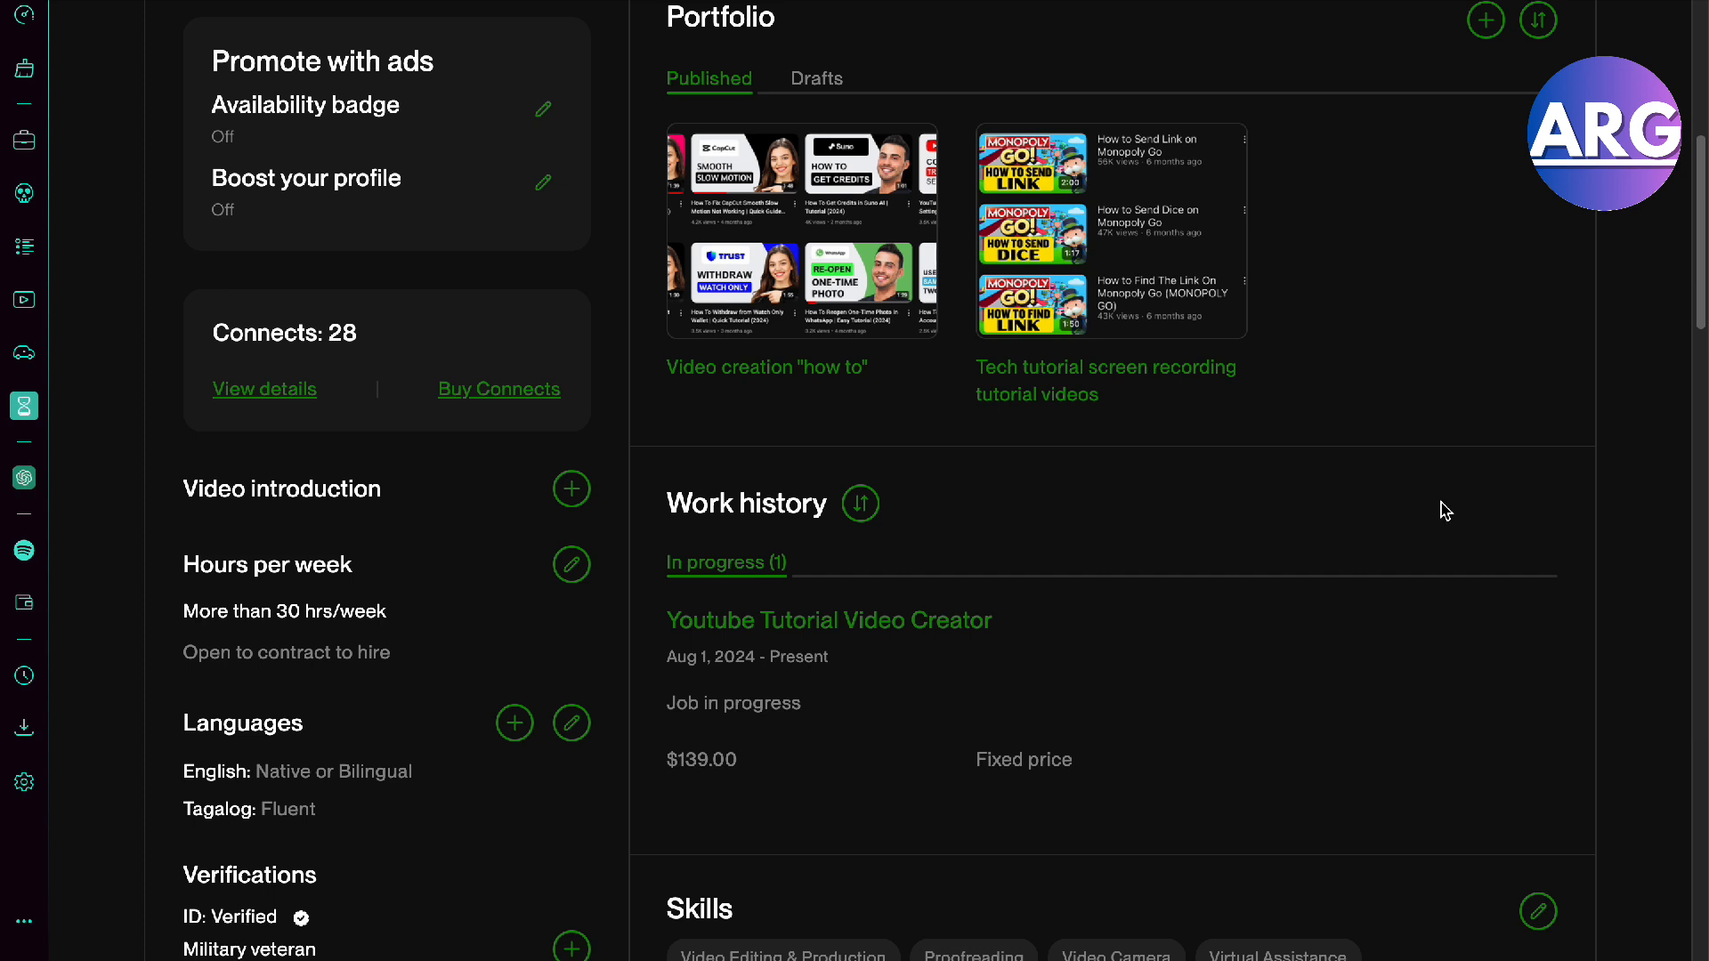
mouse_move(1215, 435)
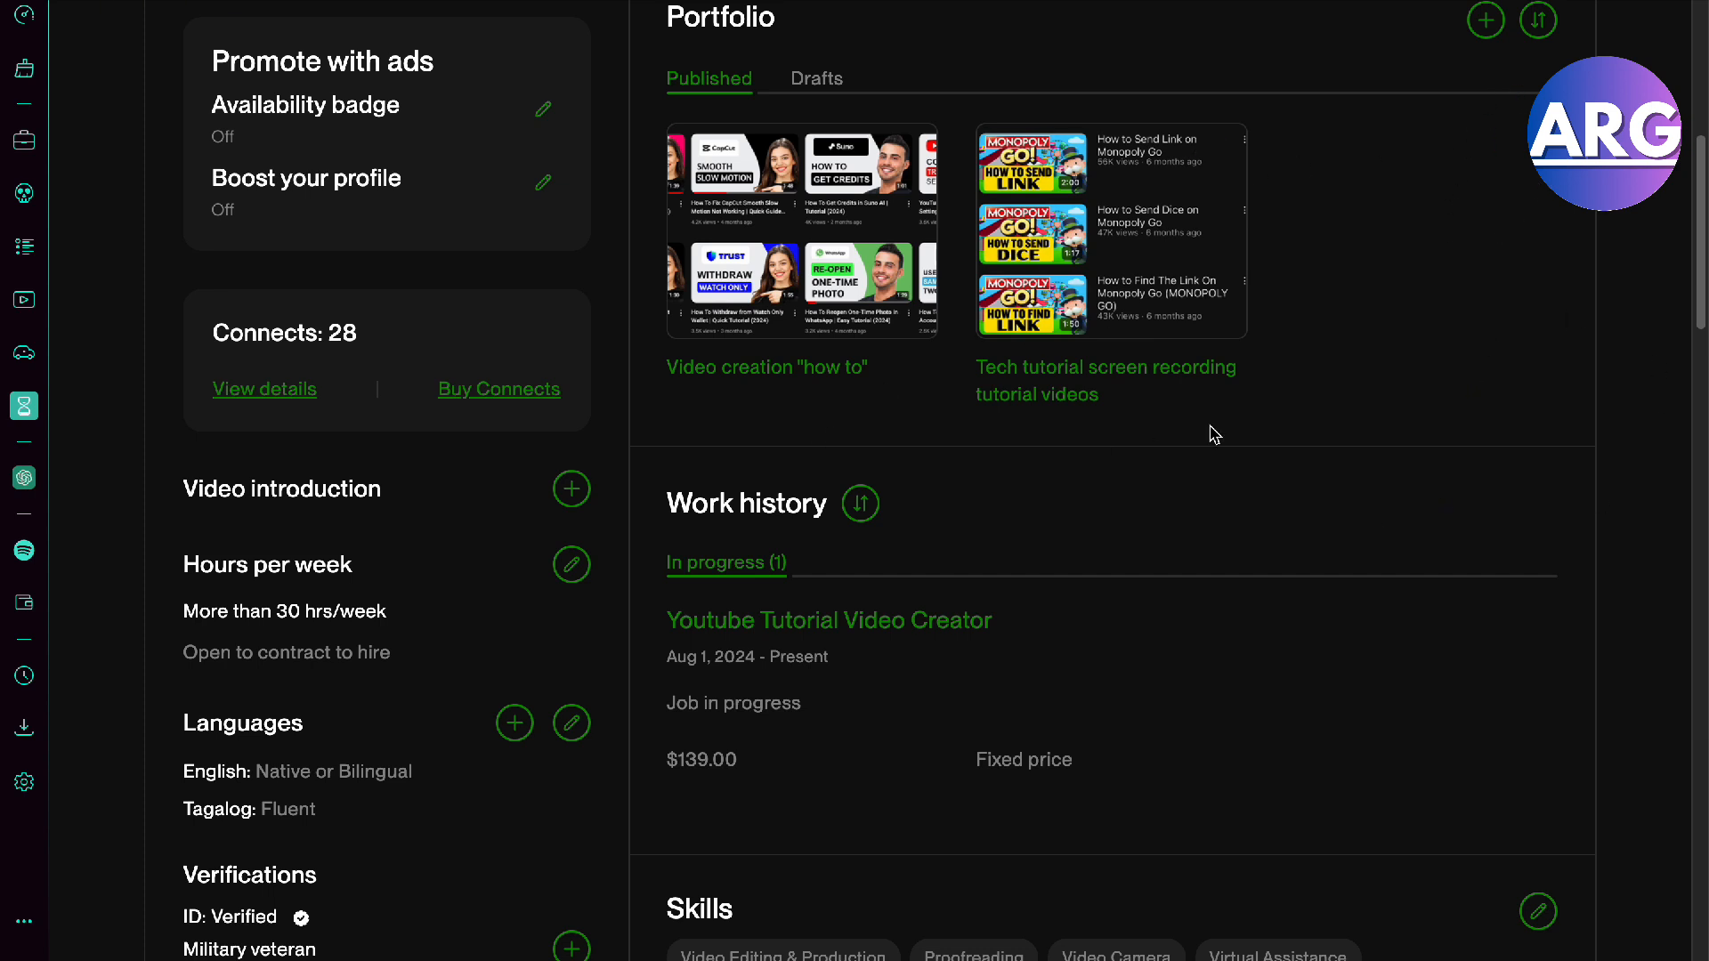
mouse_move(1472, 78)
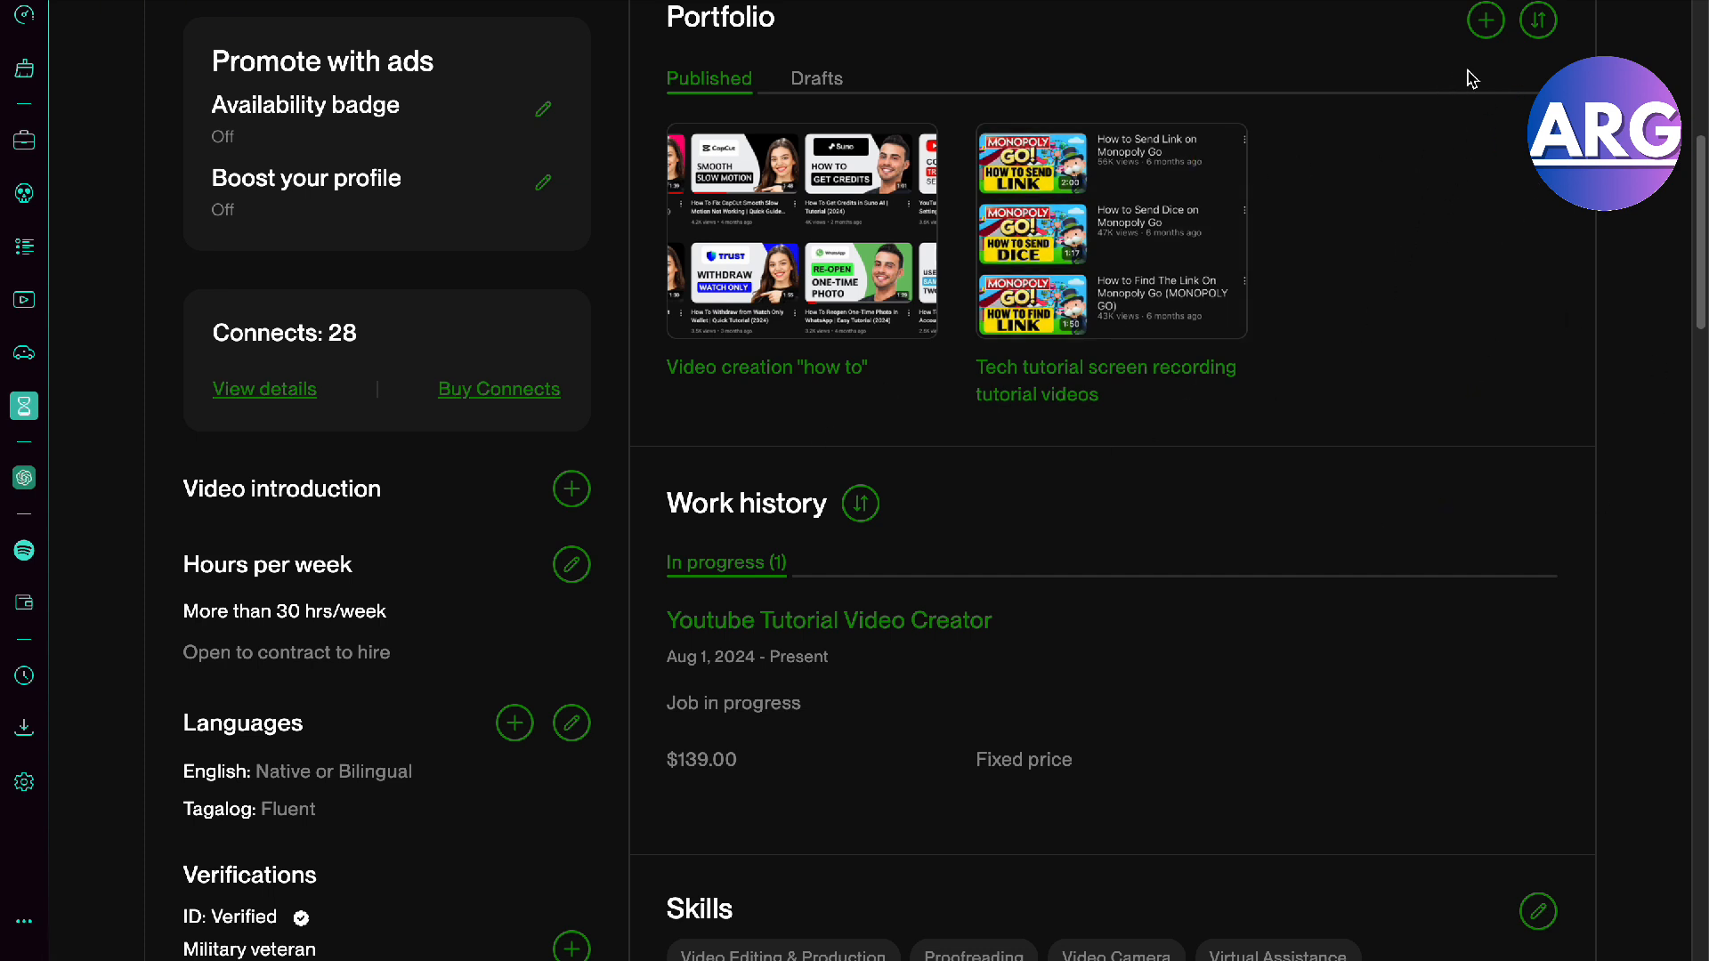
Begin a new portfolio project via the + beside Portfolio, revealing the blank entry form
left_click(1485, 19)
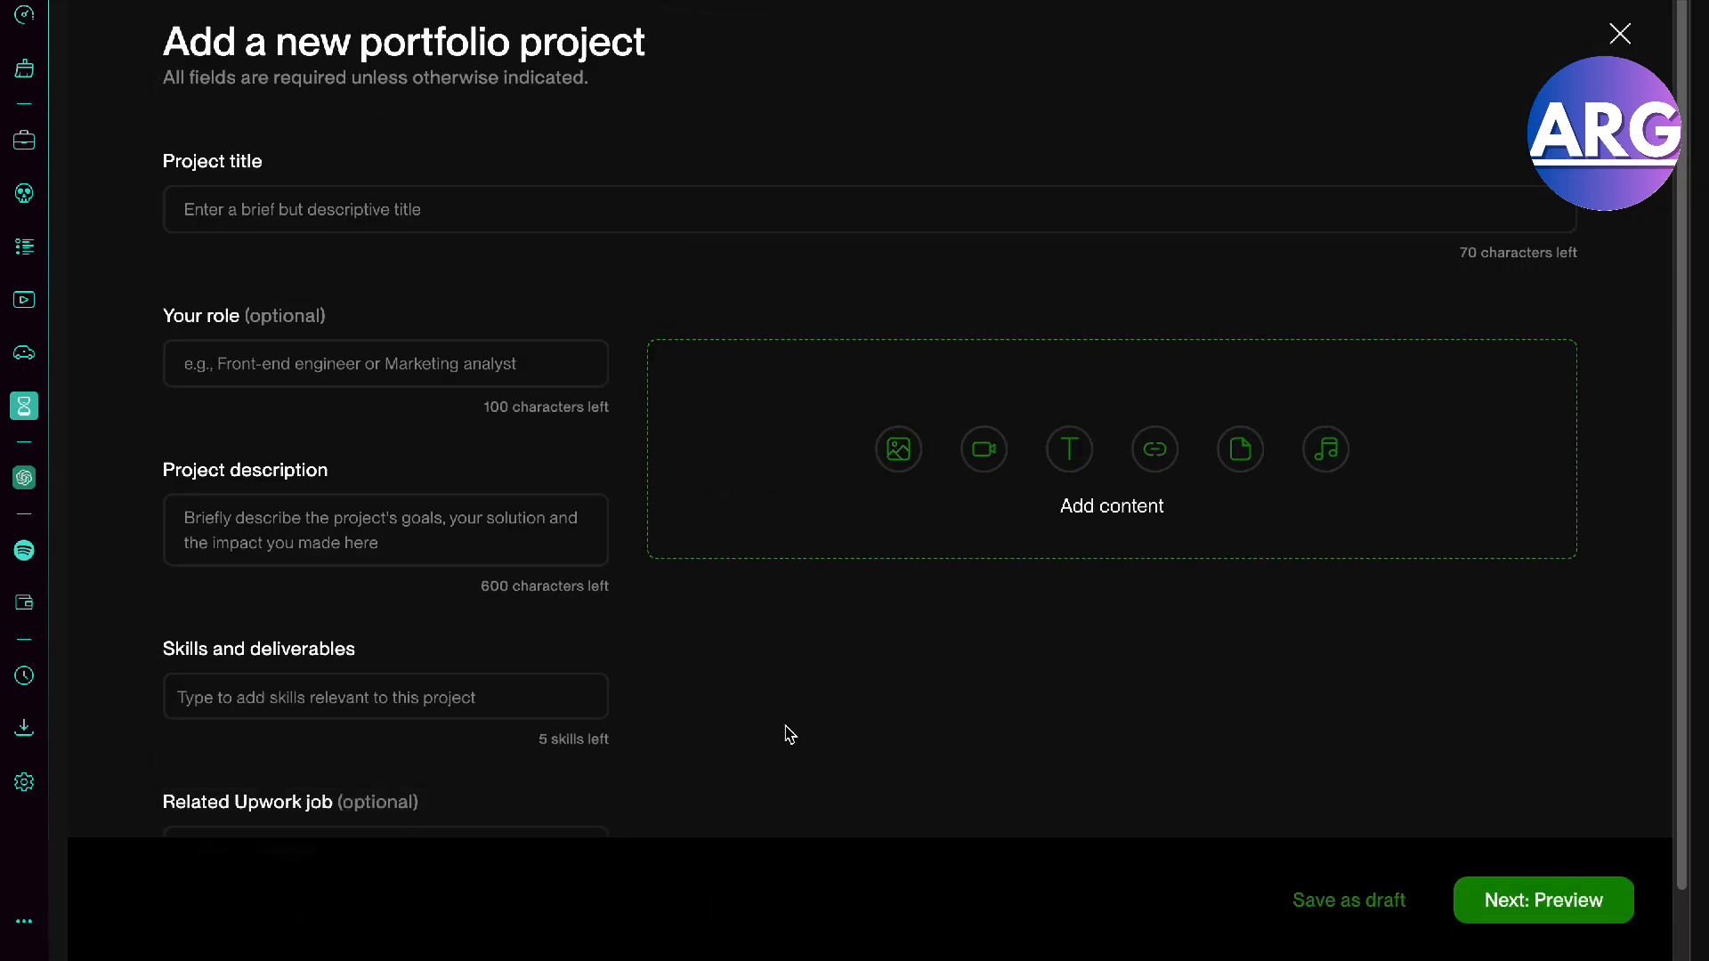
mouse_move(390, 98)
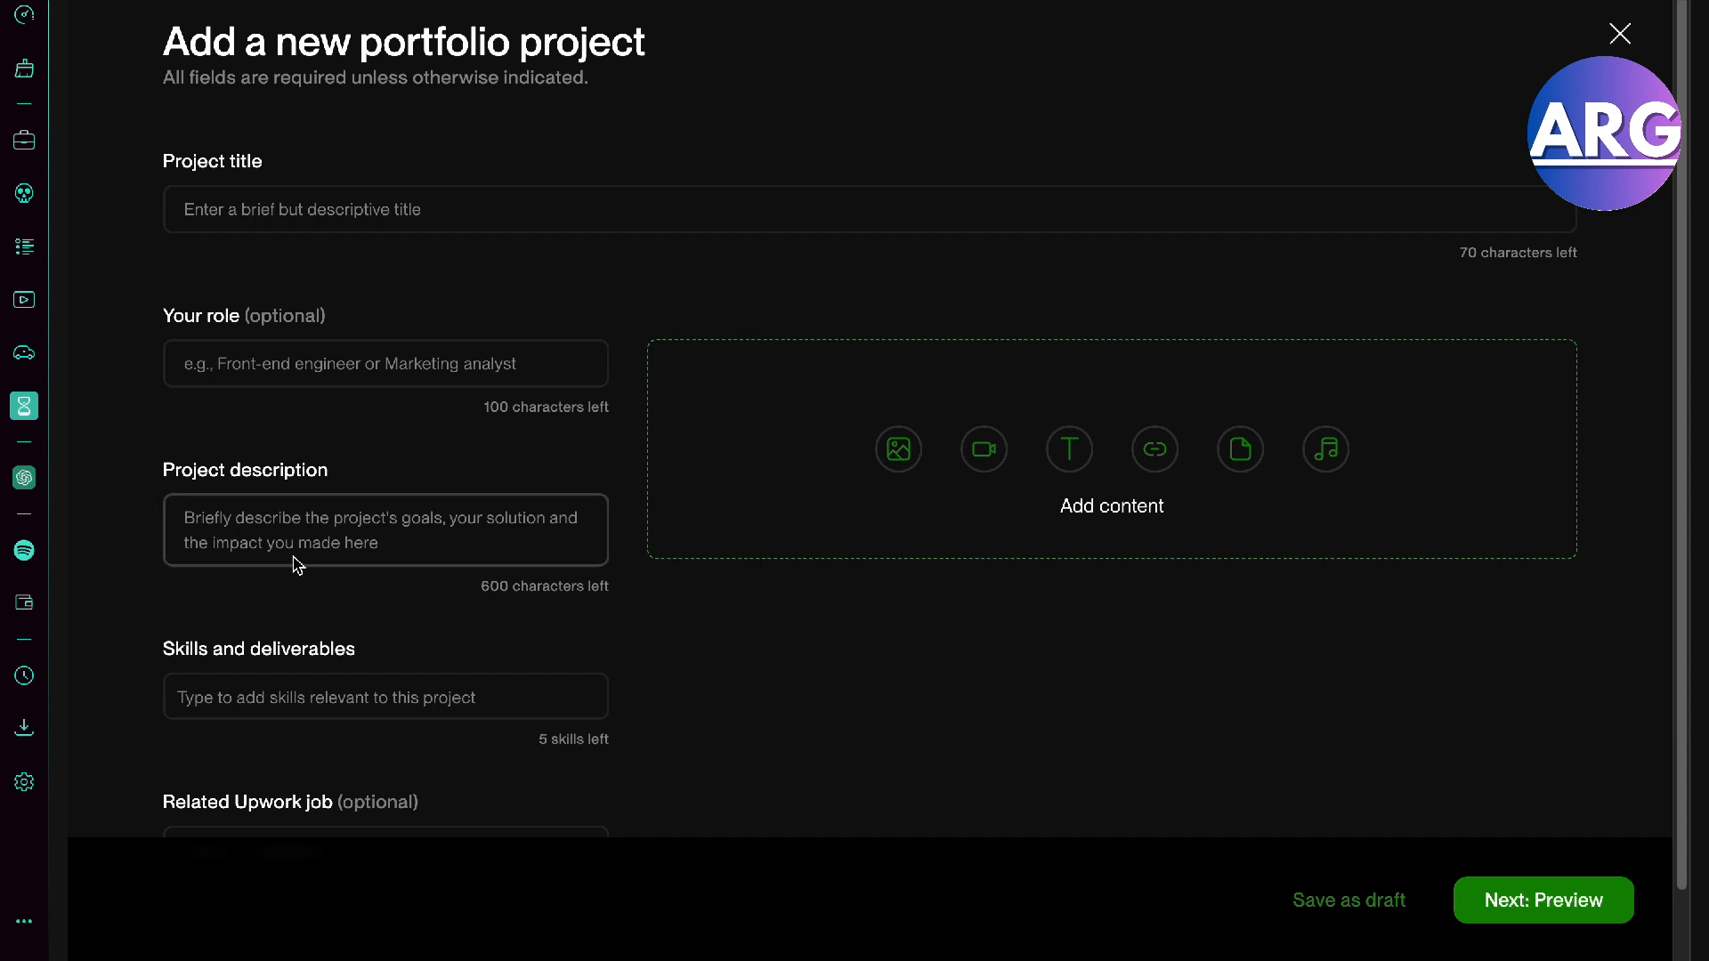
scroll("down", 3)
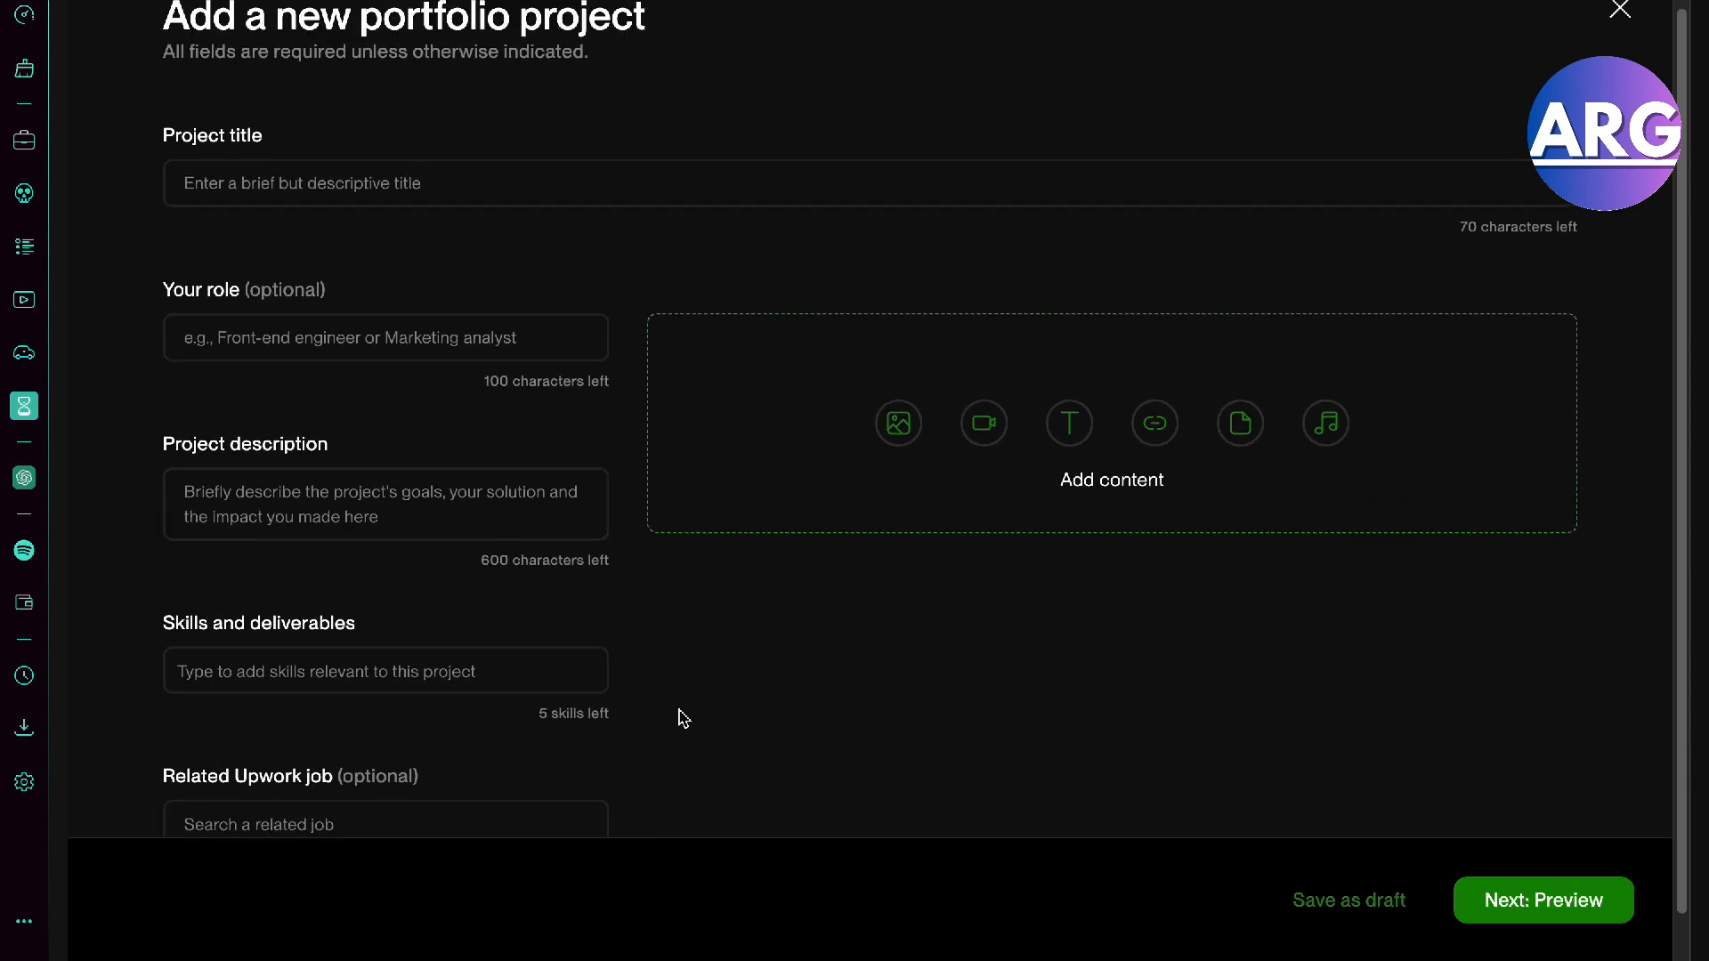
mouse_move(1025, 576)
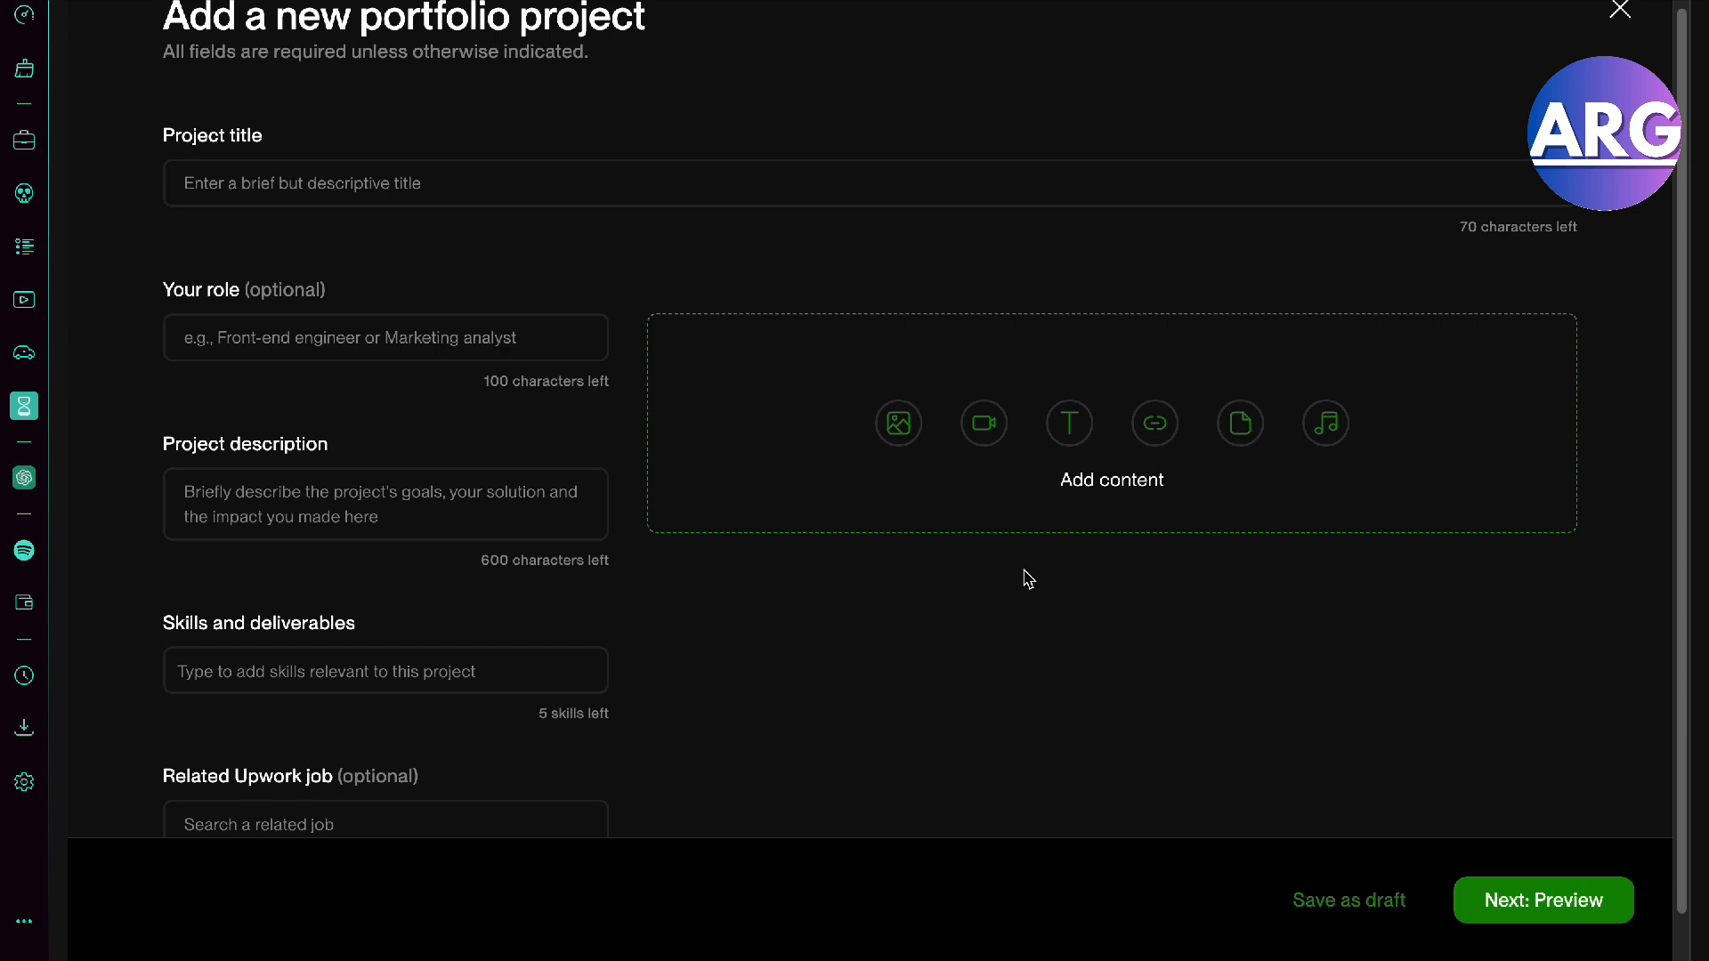
mouse_move(983, 424)
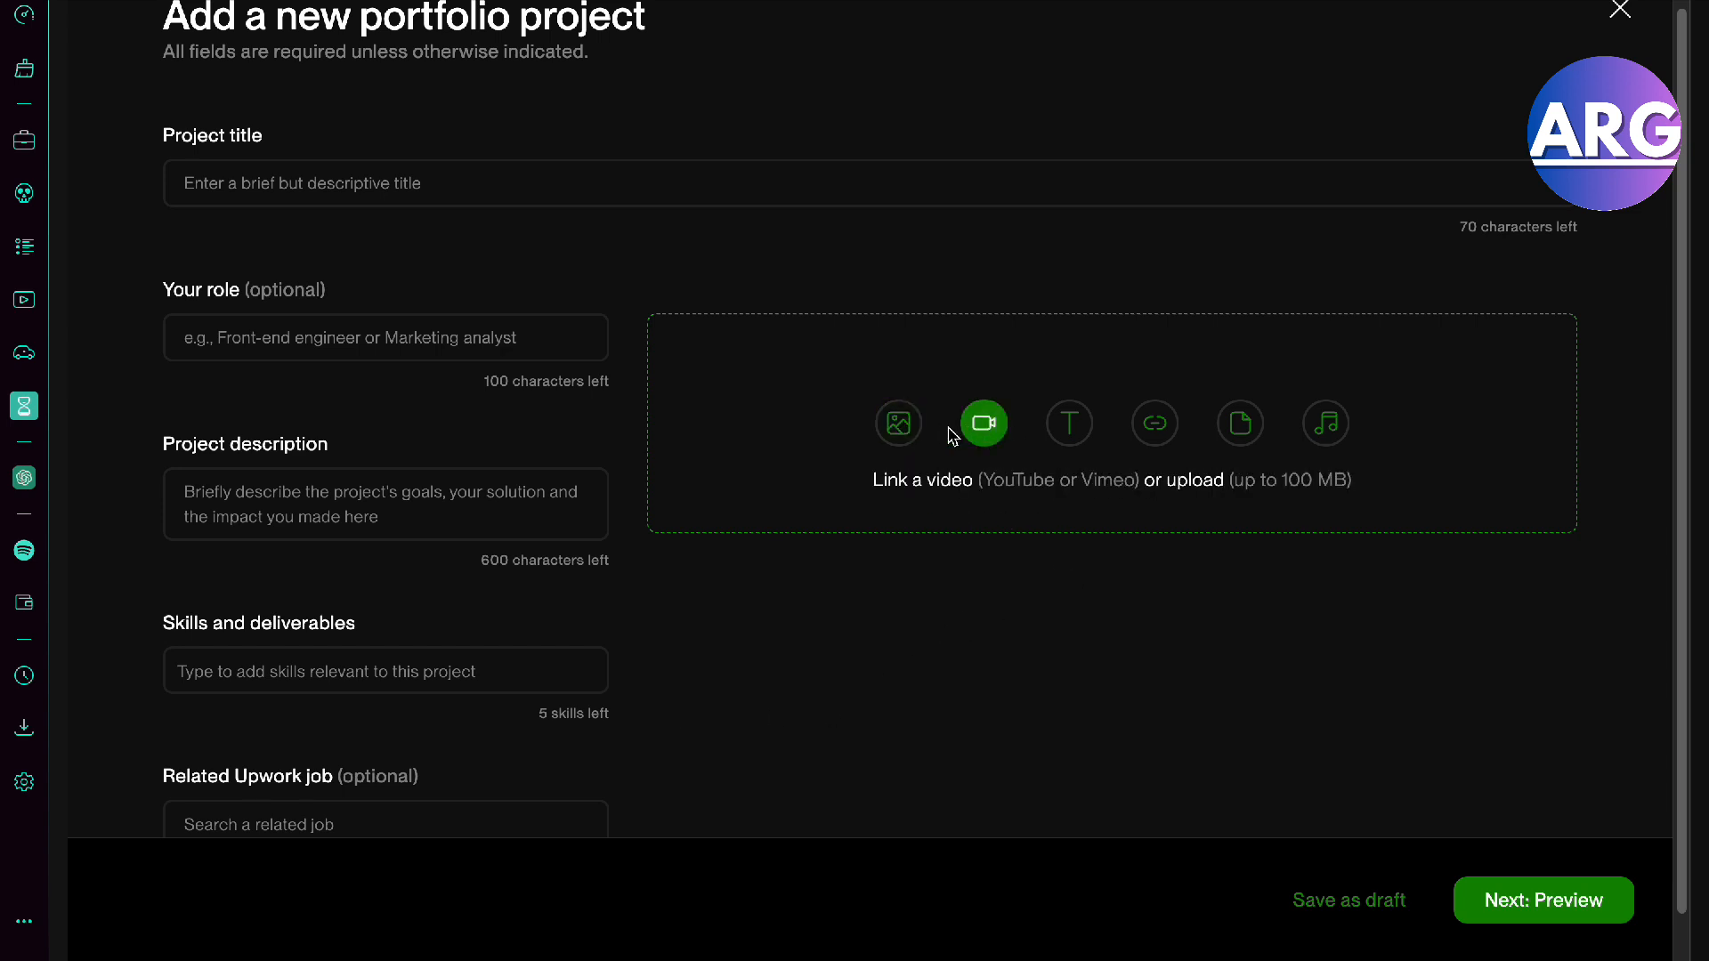
mouse_move(1012, 436)
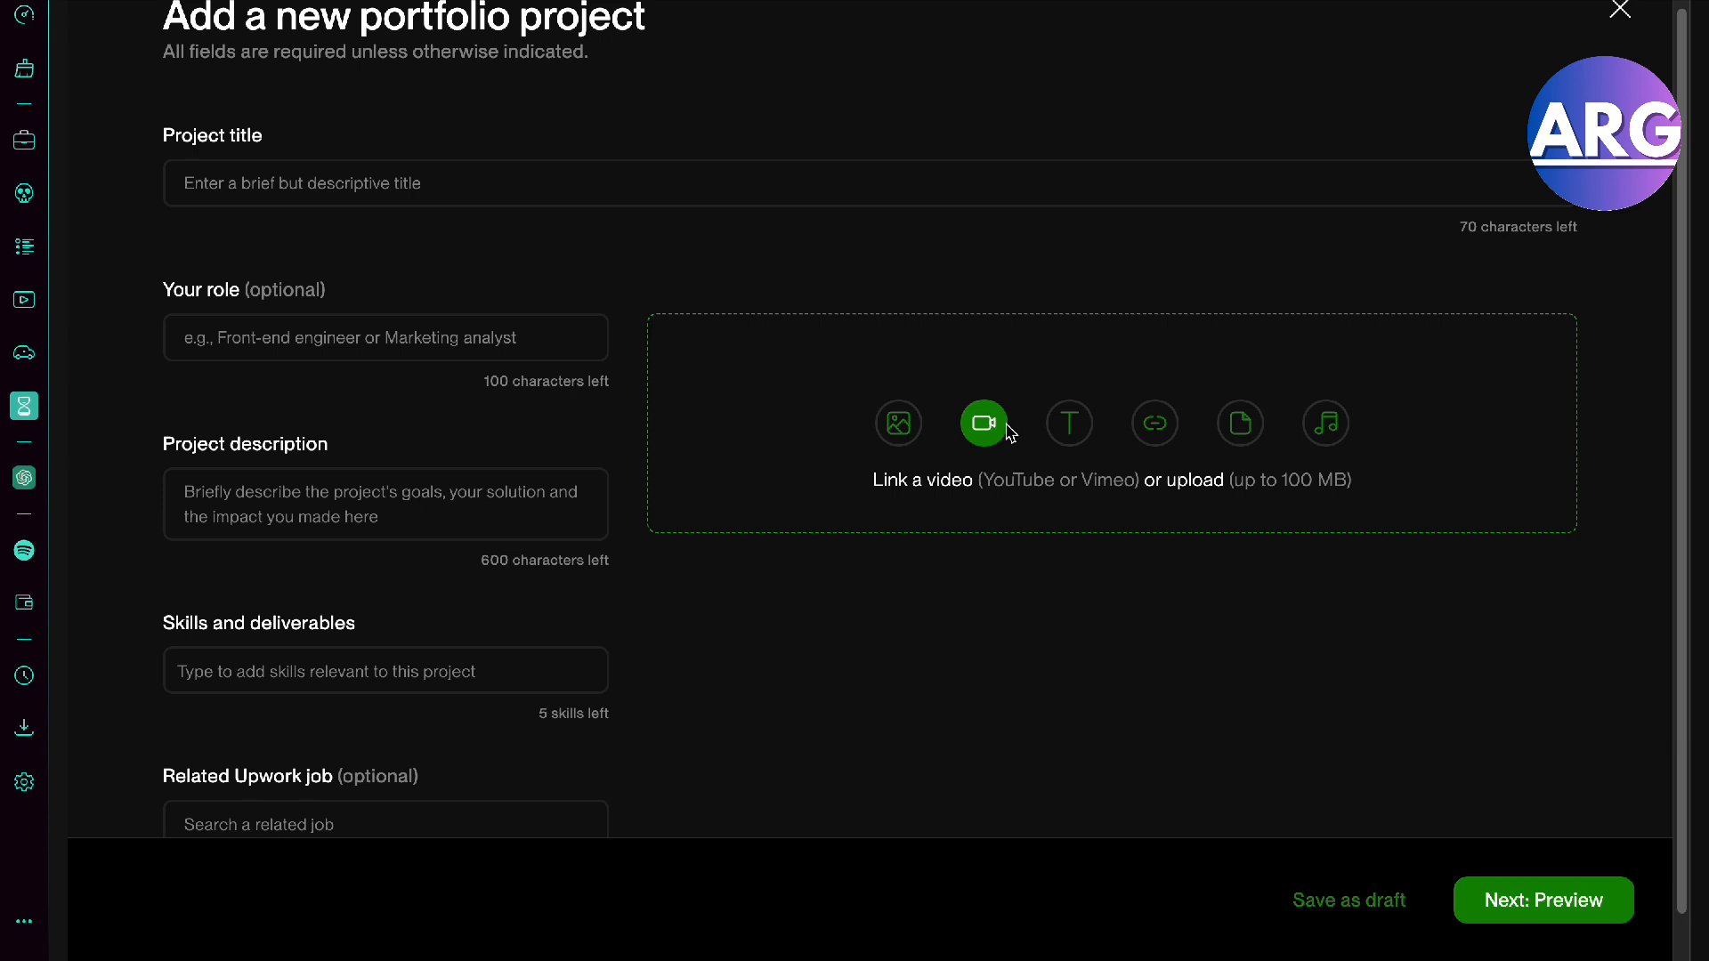
mouse_move(985, 447)
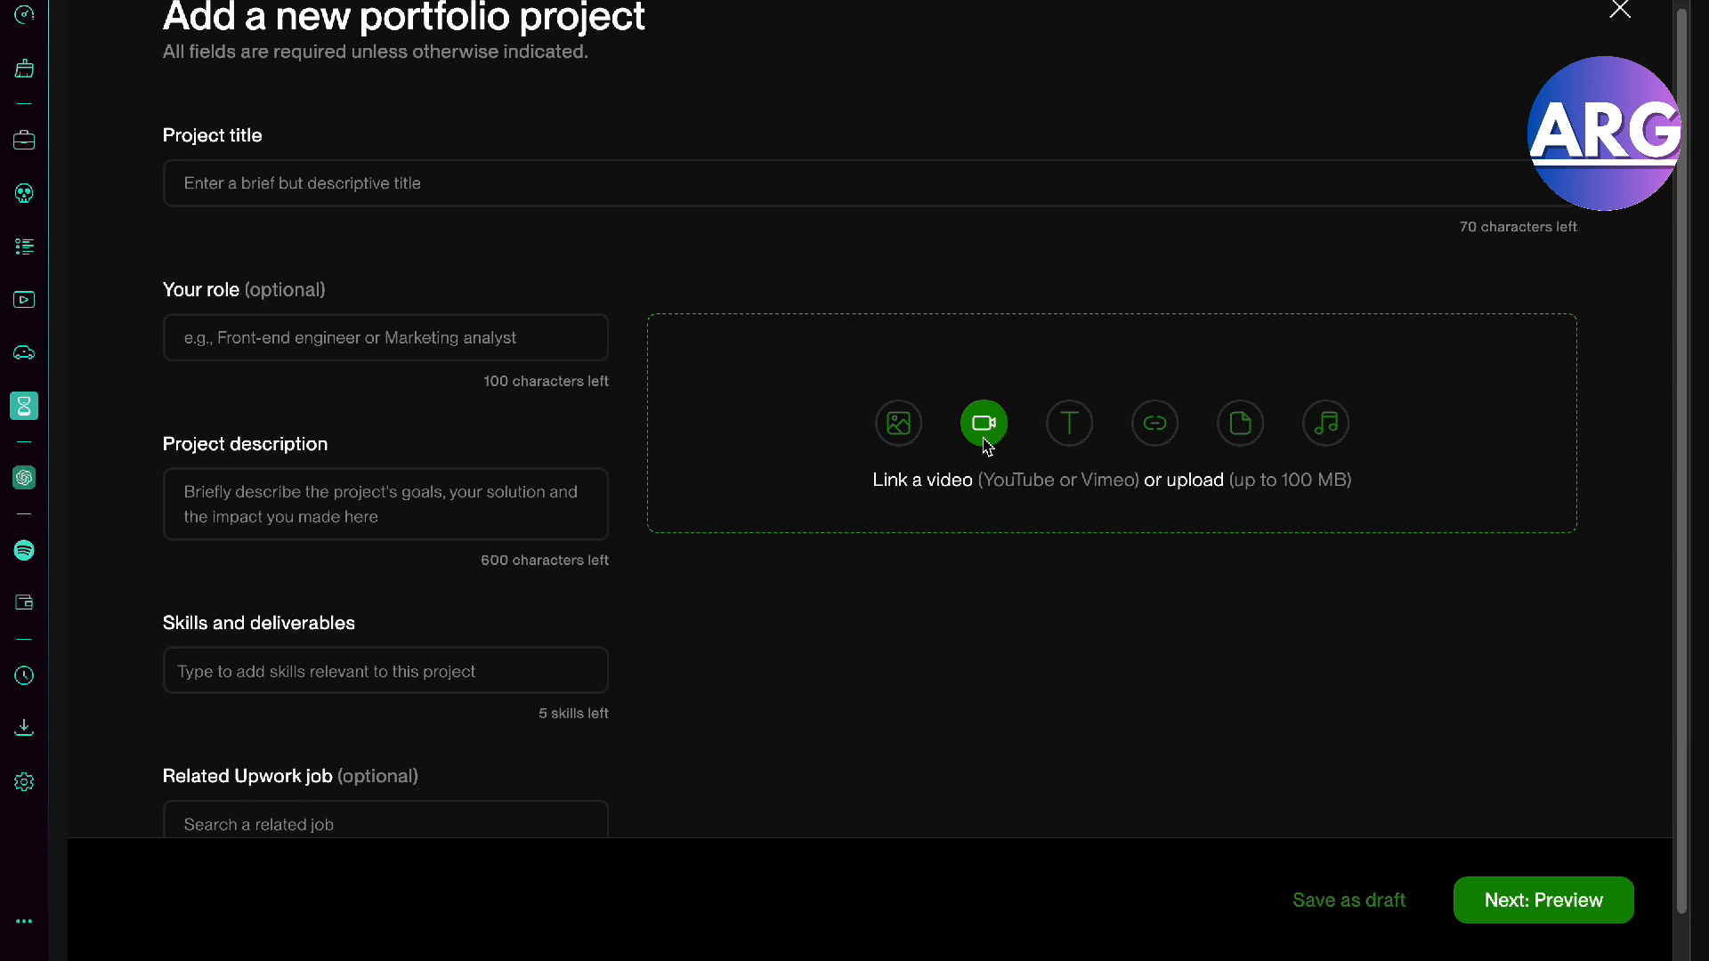
mouse_move(1003, 448)
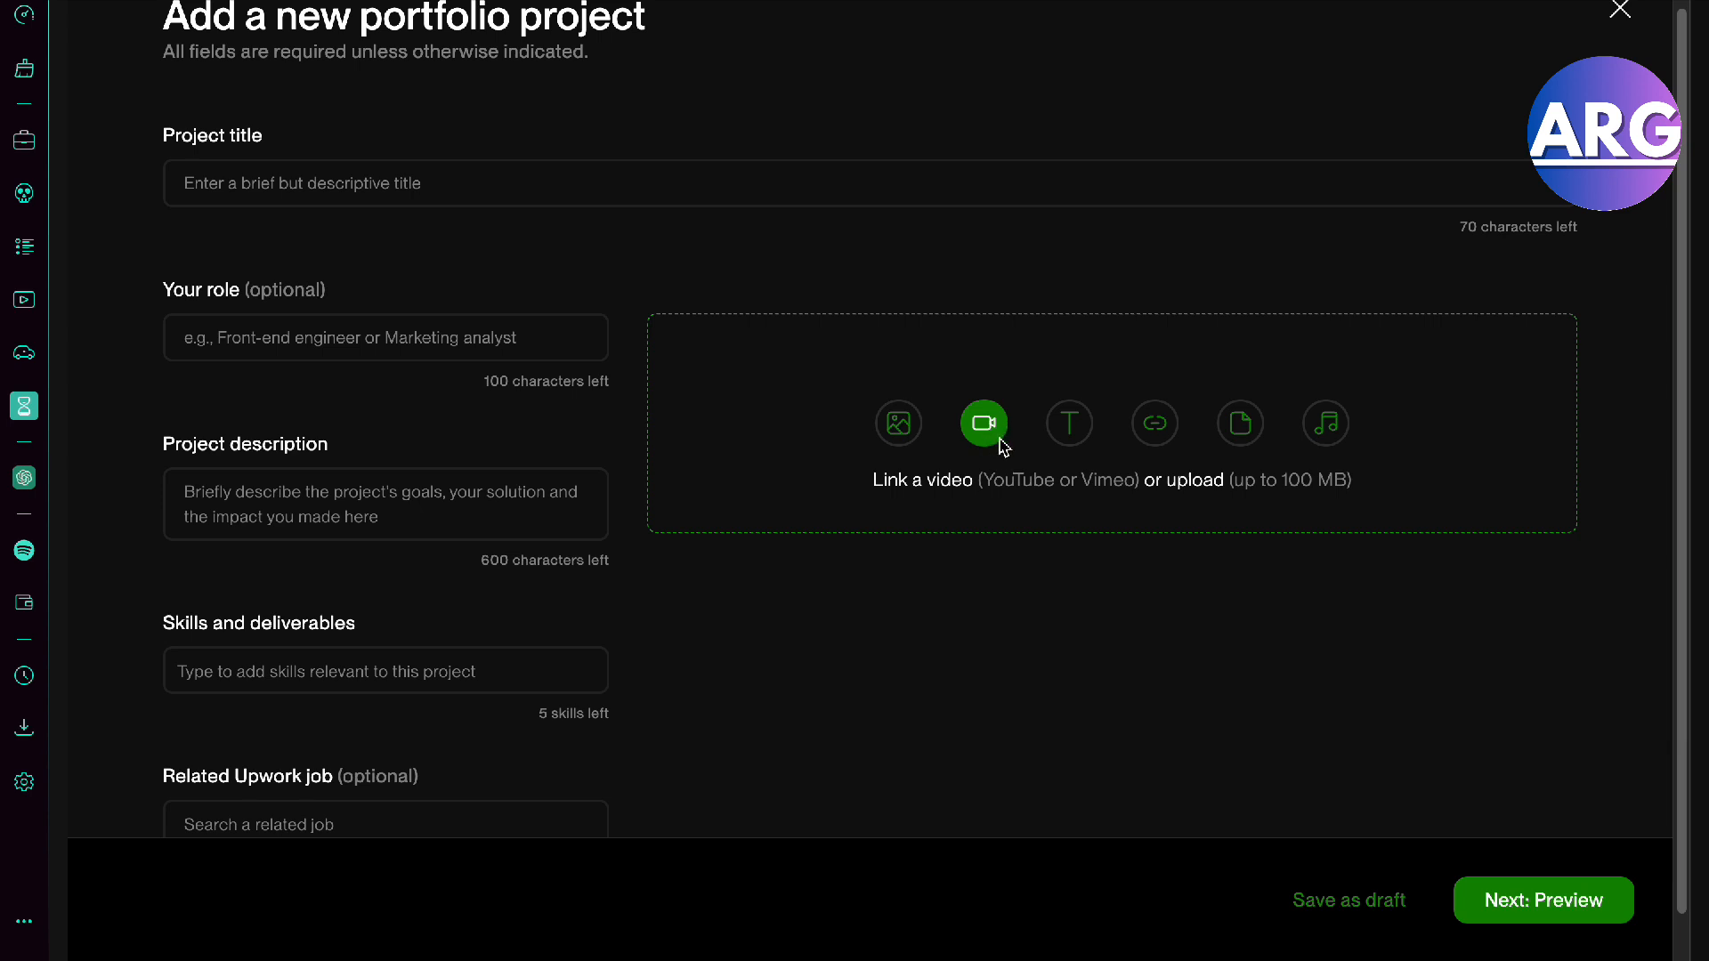
mouse_move(975, 397)
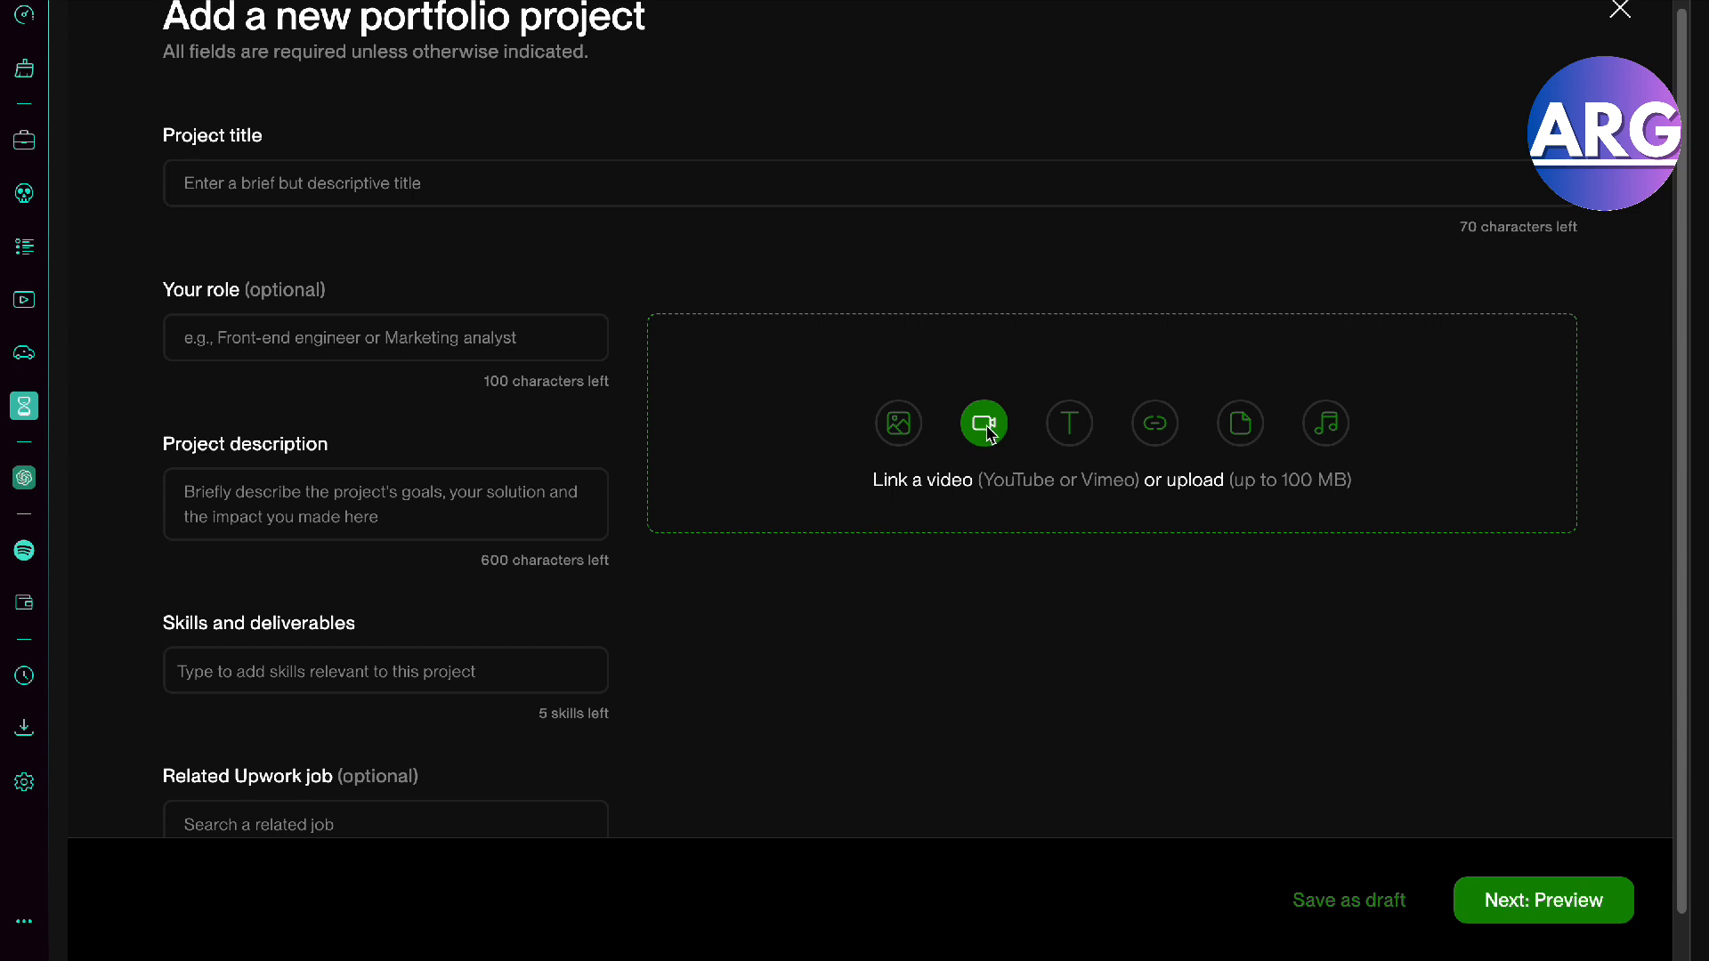
left_click(982, 424)
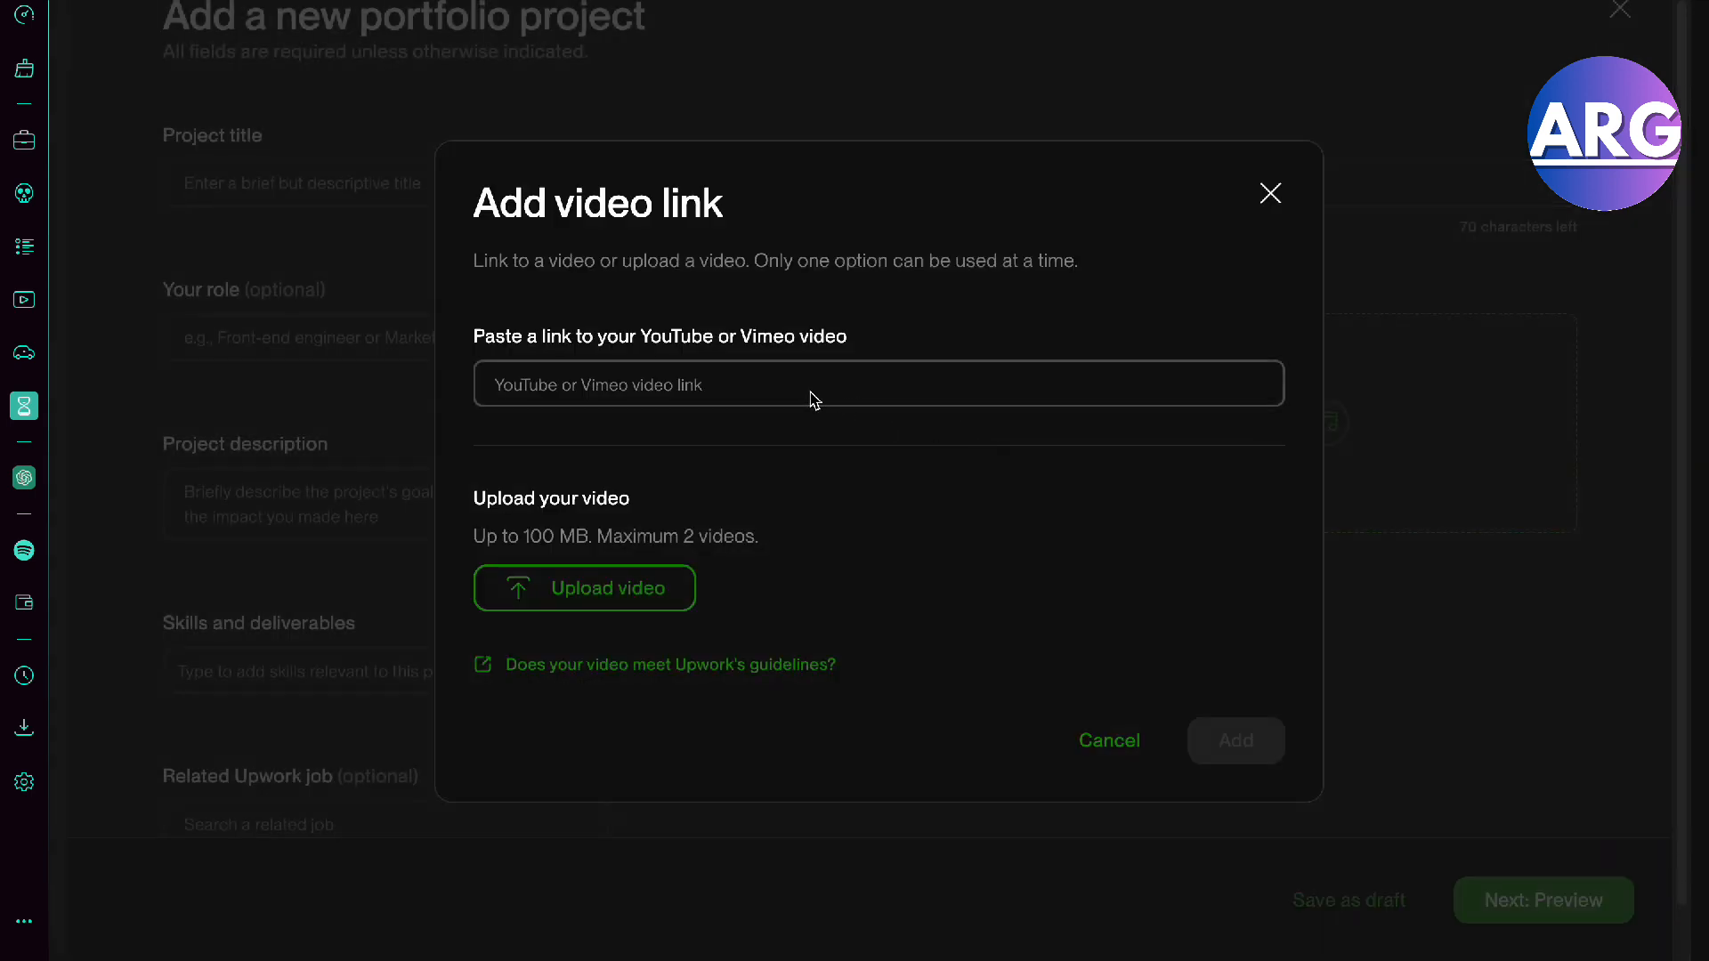
type("https://www.youtube.com")
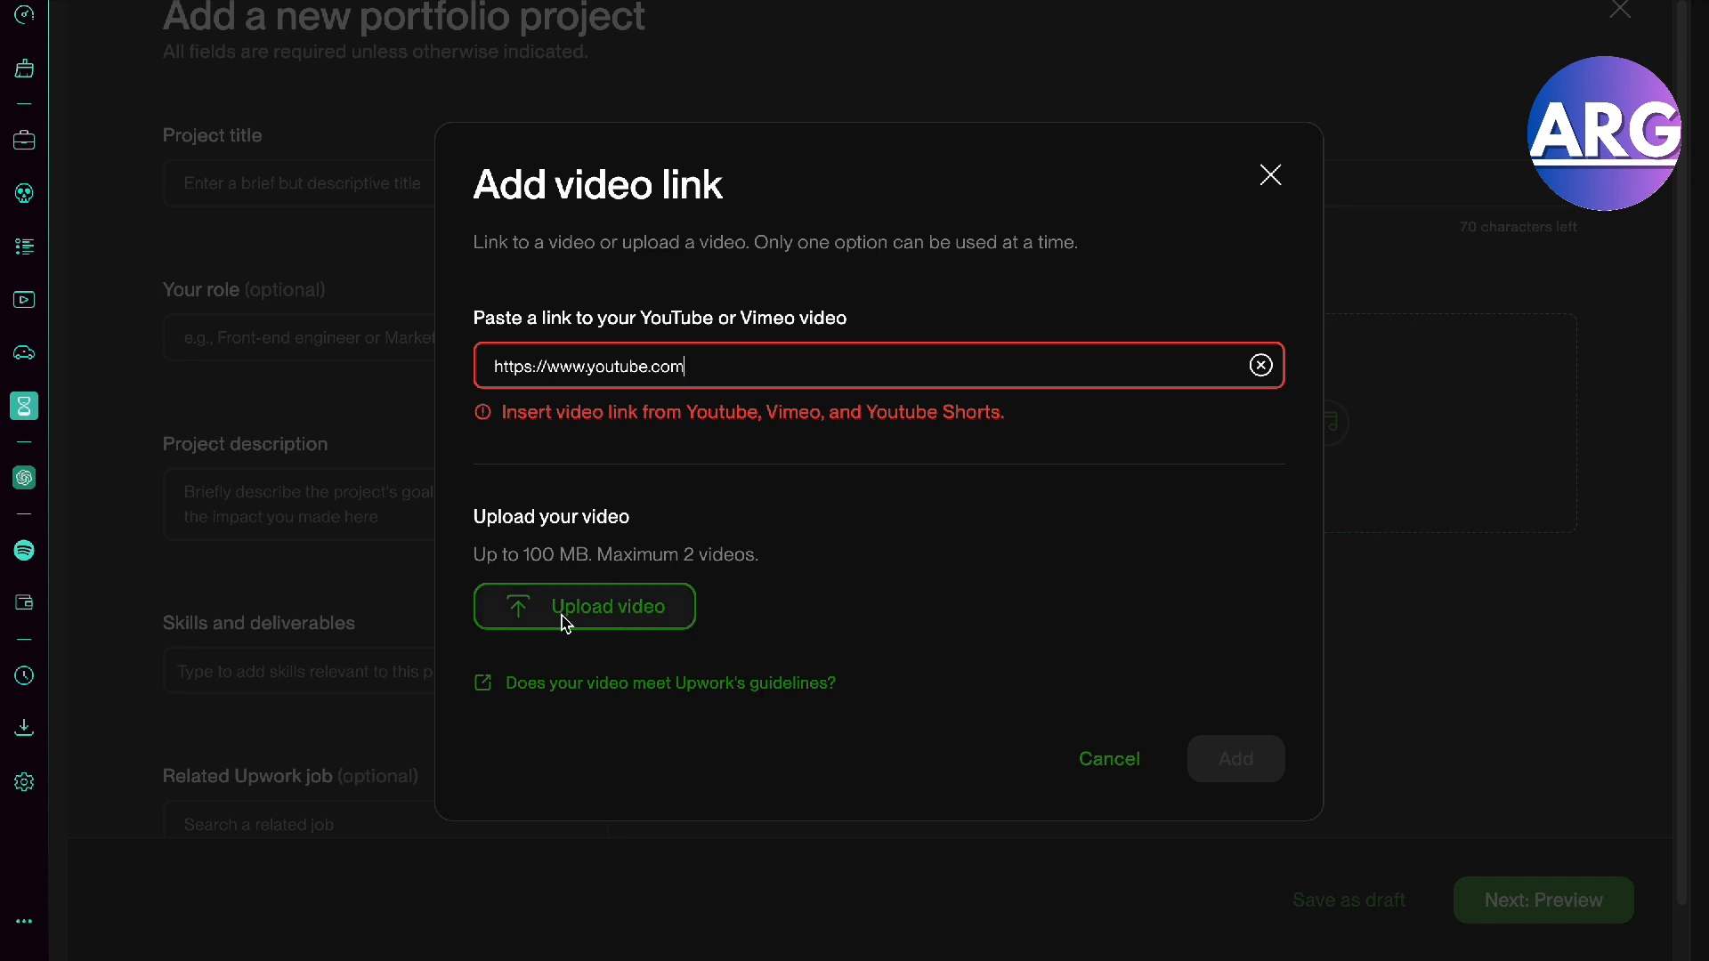
mouse_move(613, 632)
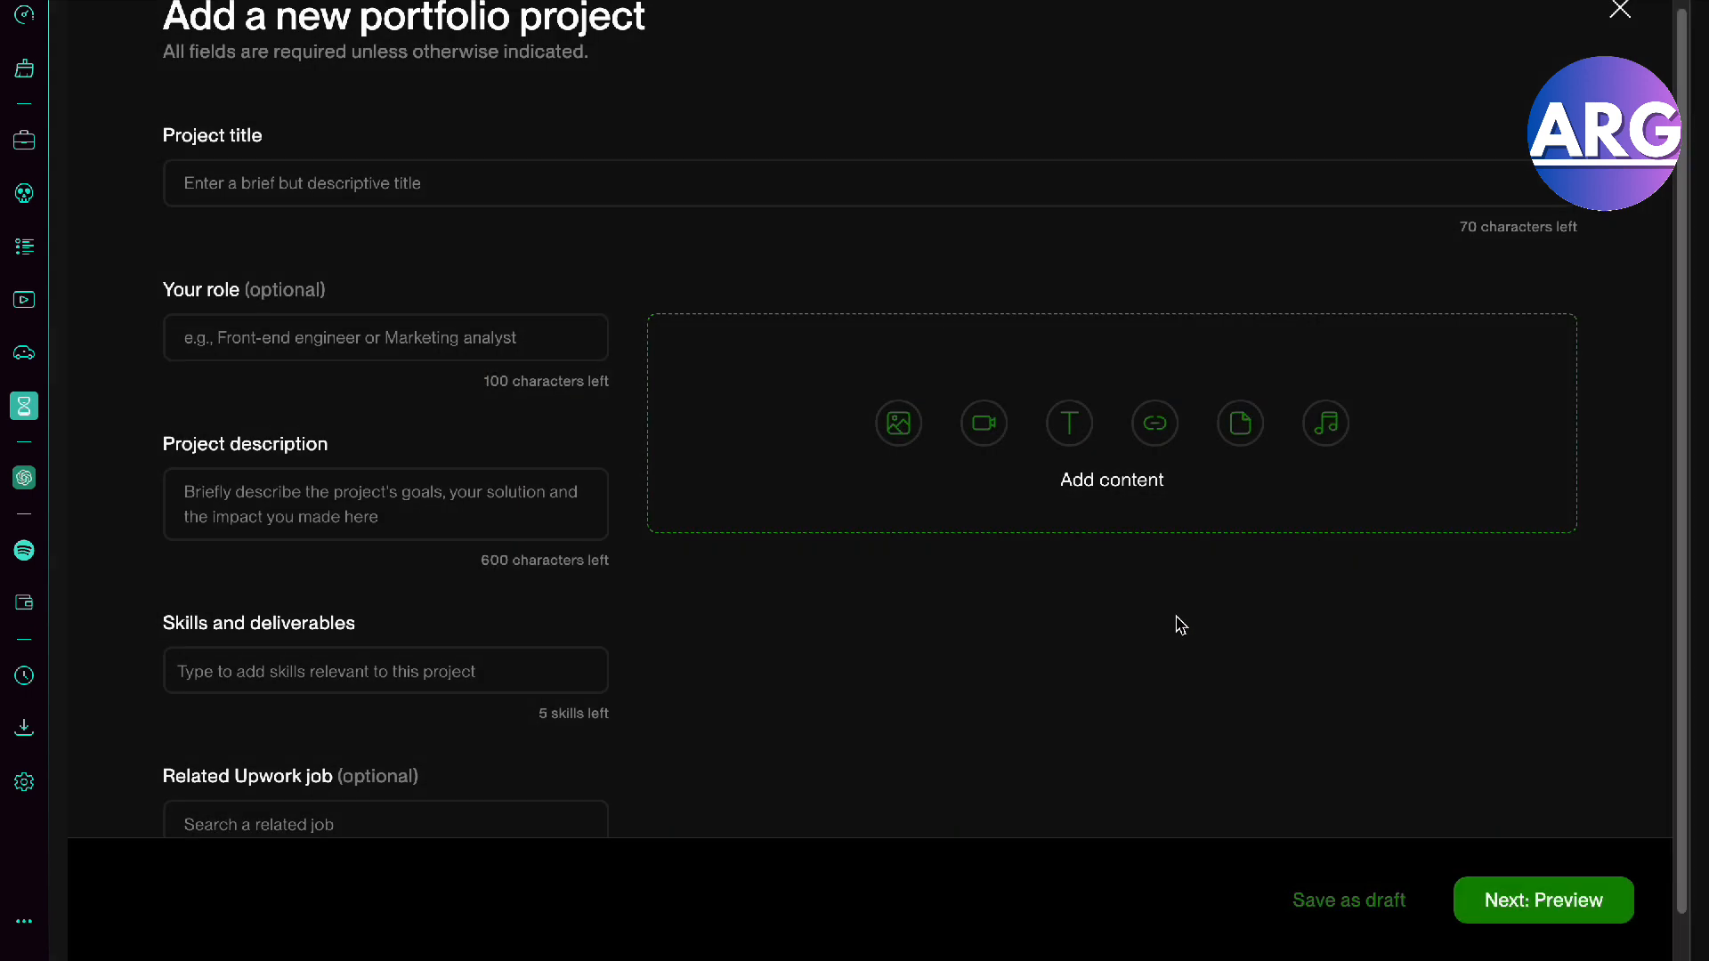
scroll("down", 3)
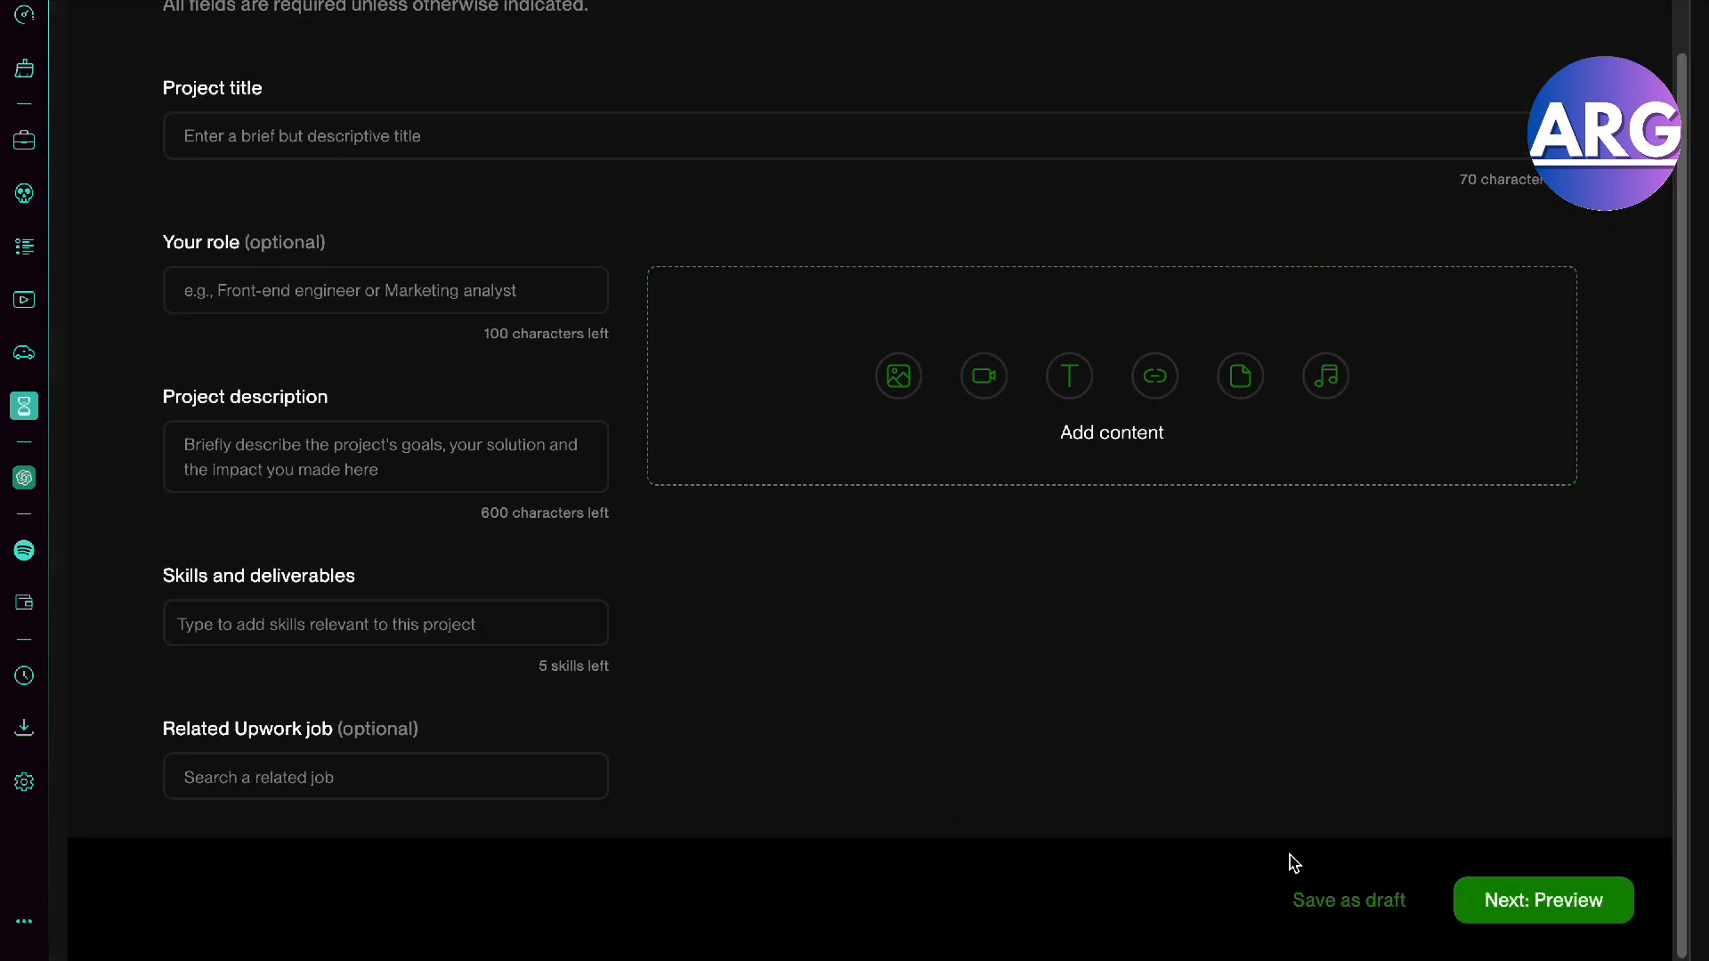
mouse_move(1595, 923)
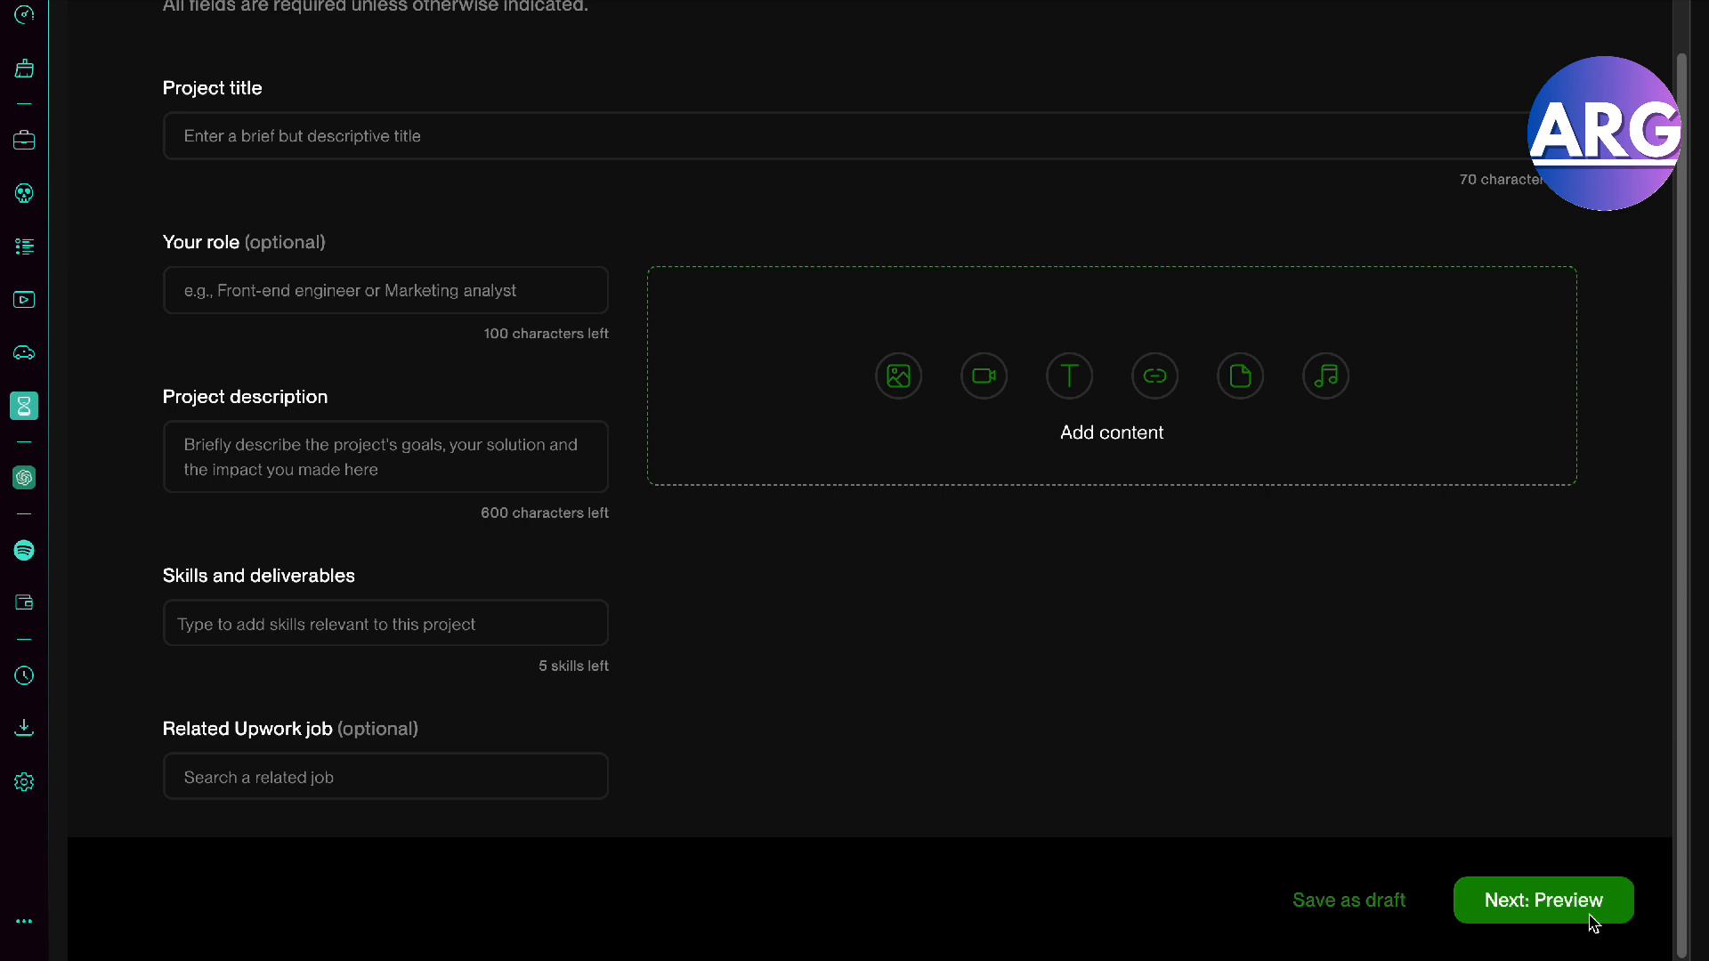